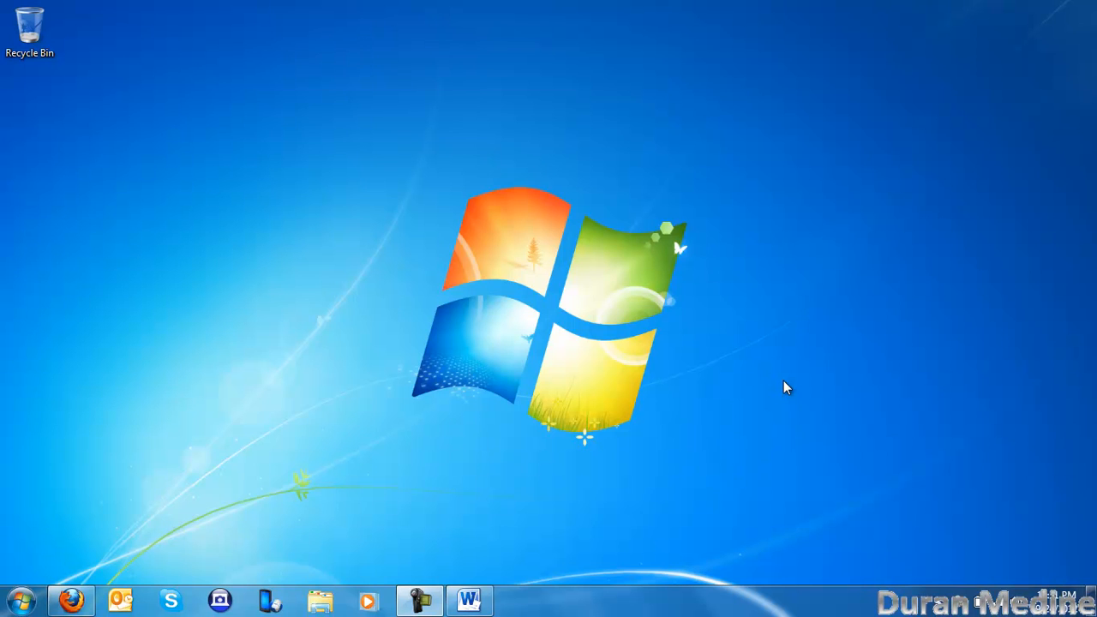
# - Search the Start Menu for cmd and open Command Prompt from its right-click menu
pyautogui.click(21, 599)
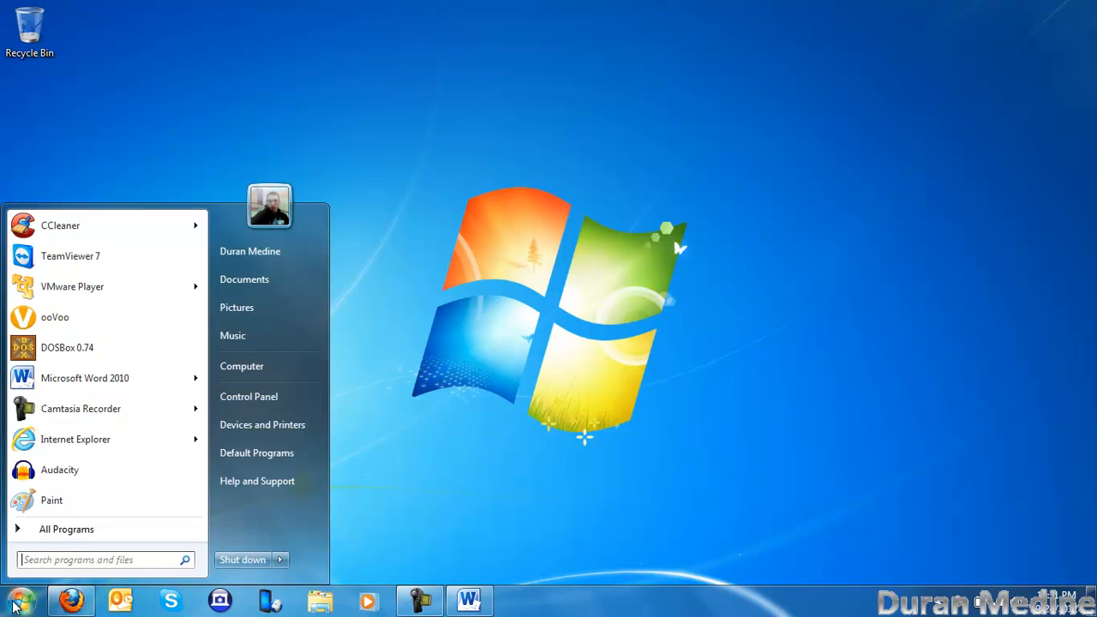
pyautogui.write('cmd')
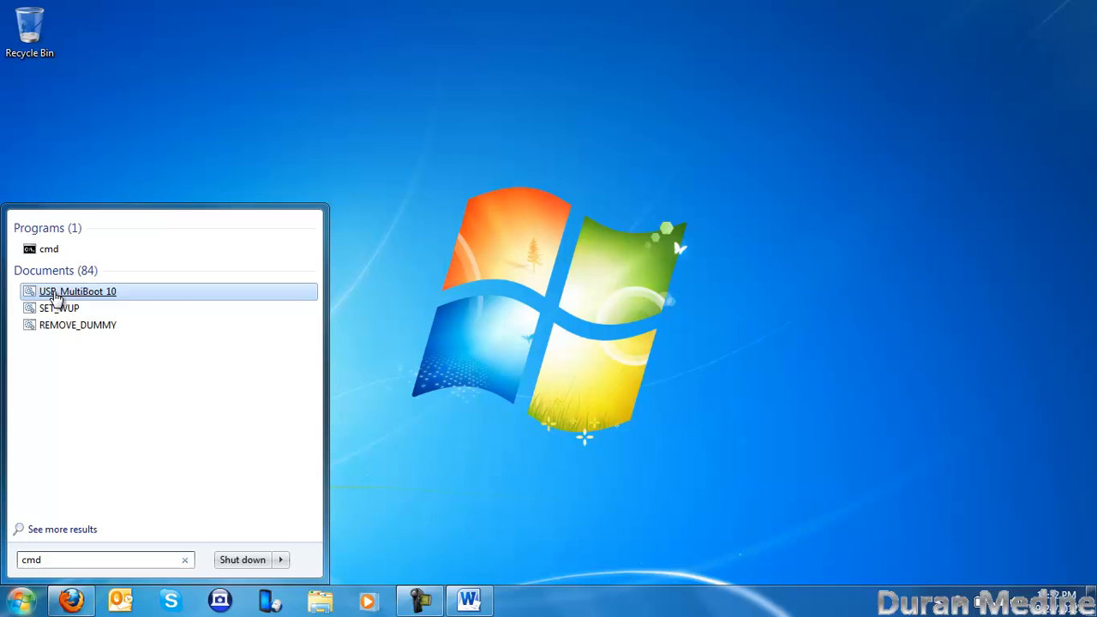
pyautogui.rightClick(49, 248)
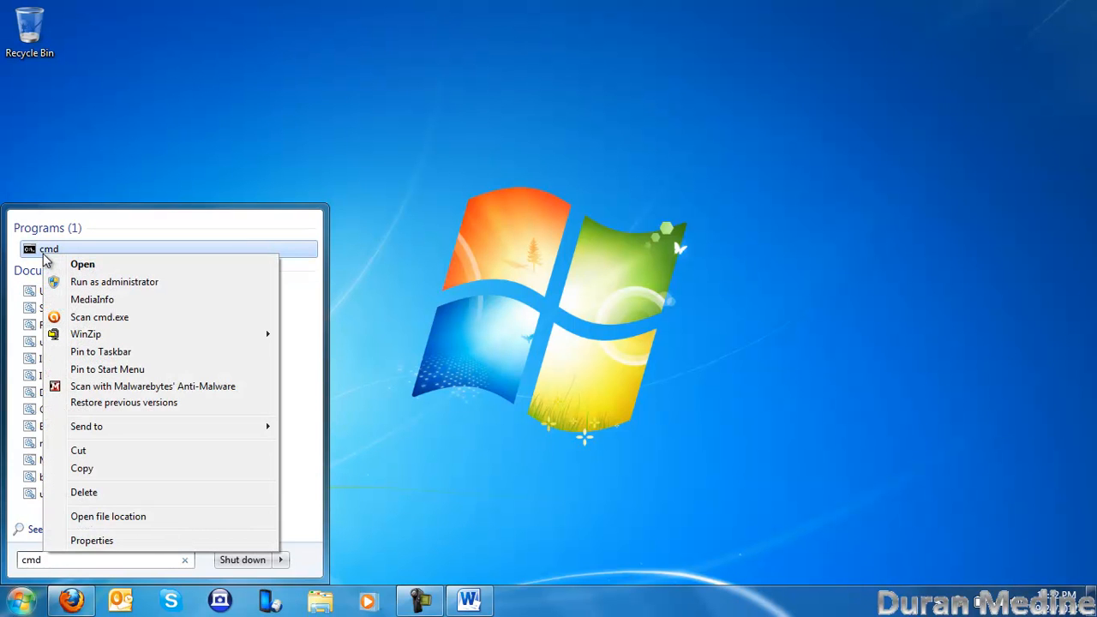
pyautogui.click(83, 263)
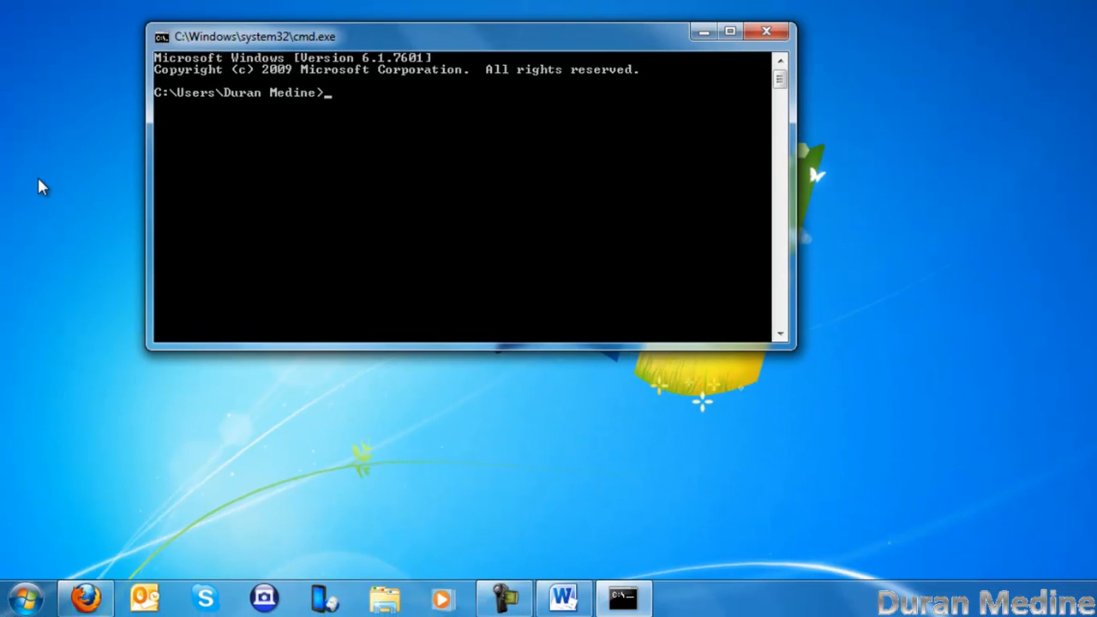
pyautogui.click(25, 598)
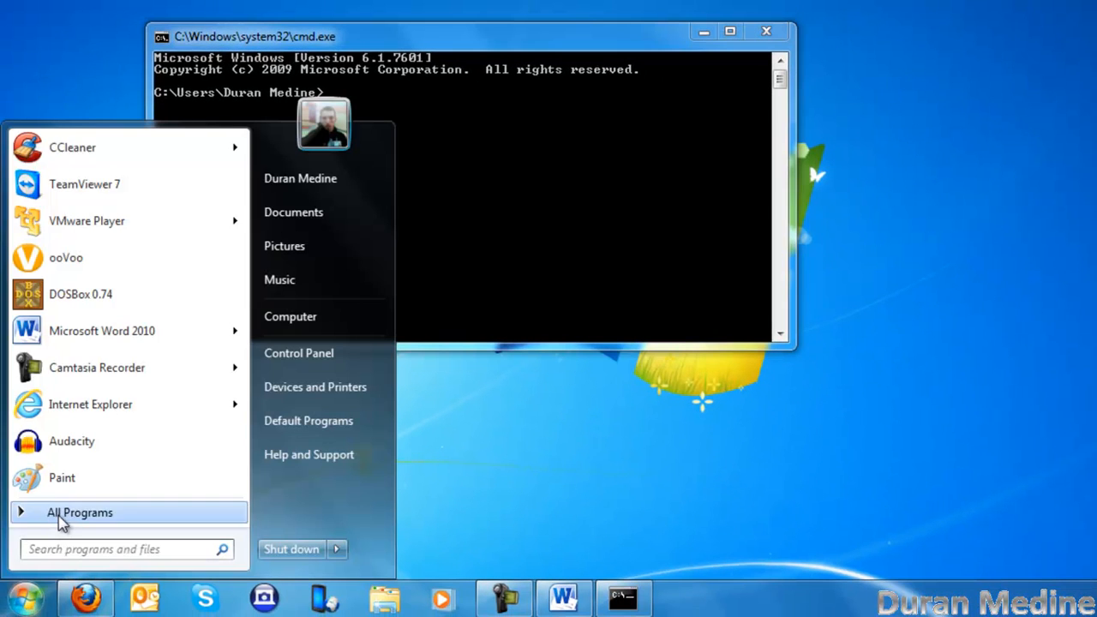
pyautogui.click(79, 512)
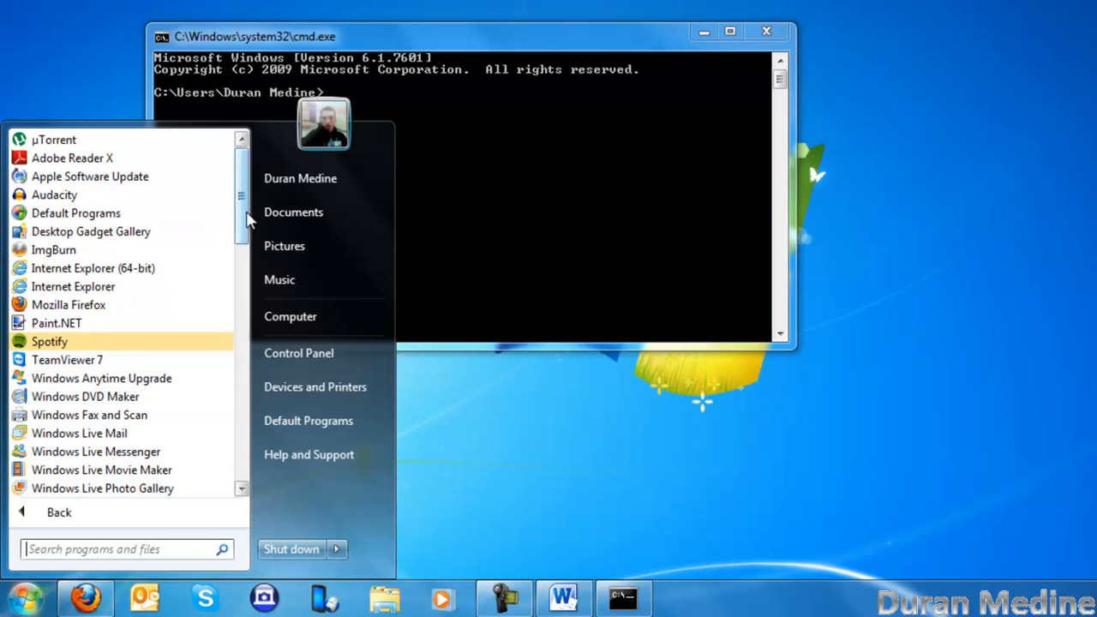
pyautogui.scroll(-3)
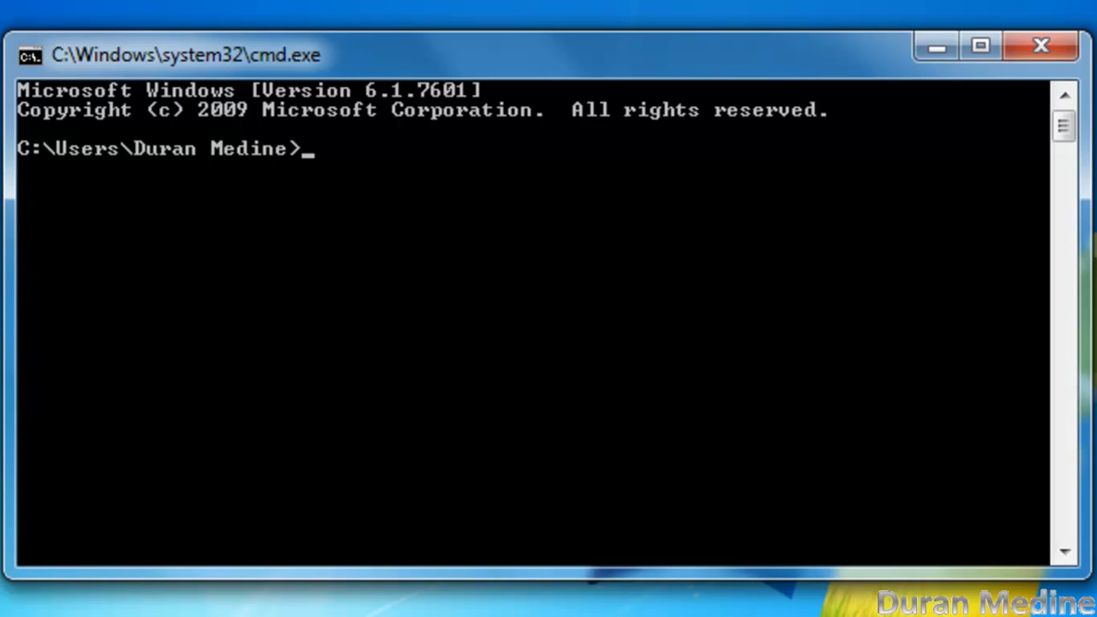
# - Run ipconfig and scroll through the adapter report down to the isatap tunnel adapters
pyautogui.write('ipc')
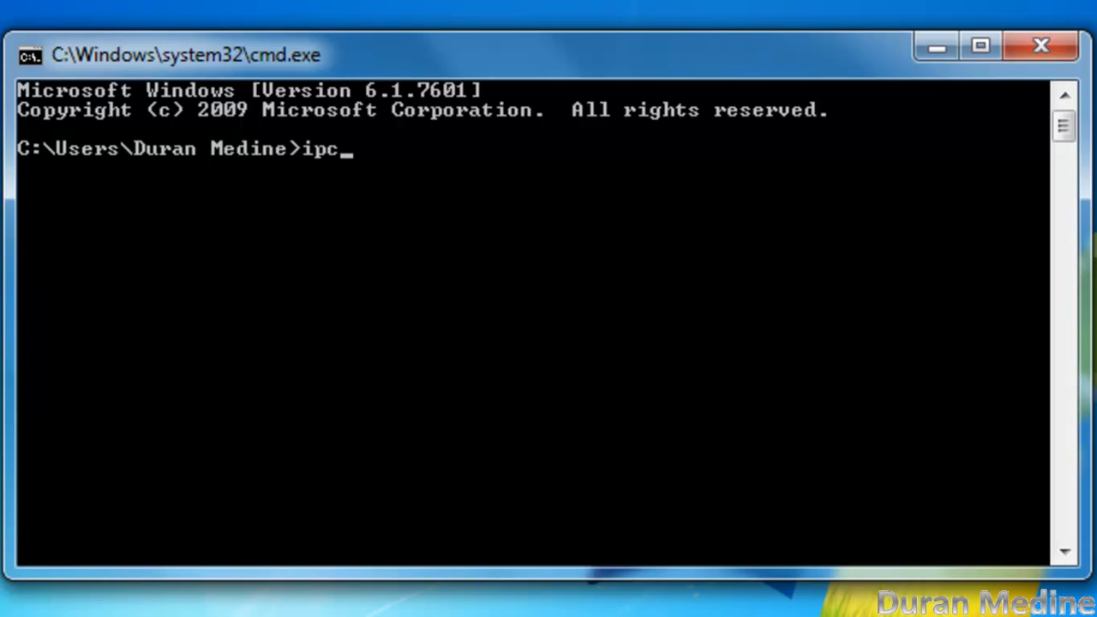
pyautogui.write('onif')
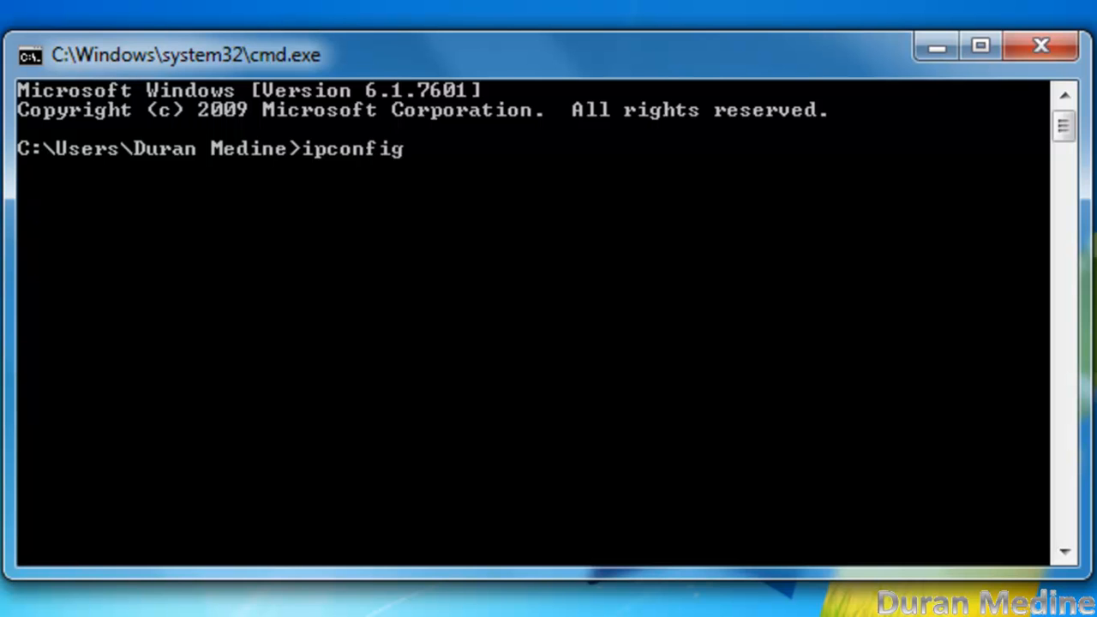
pyautogui.press('enter')
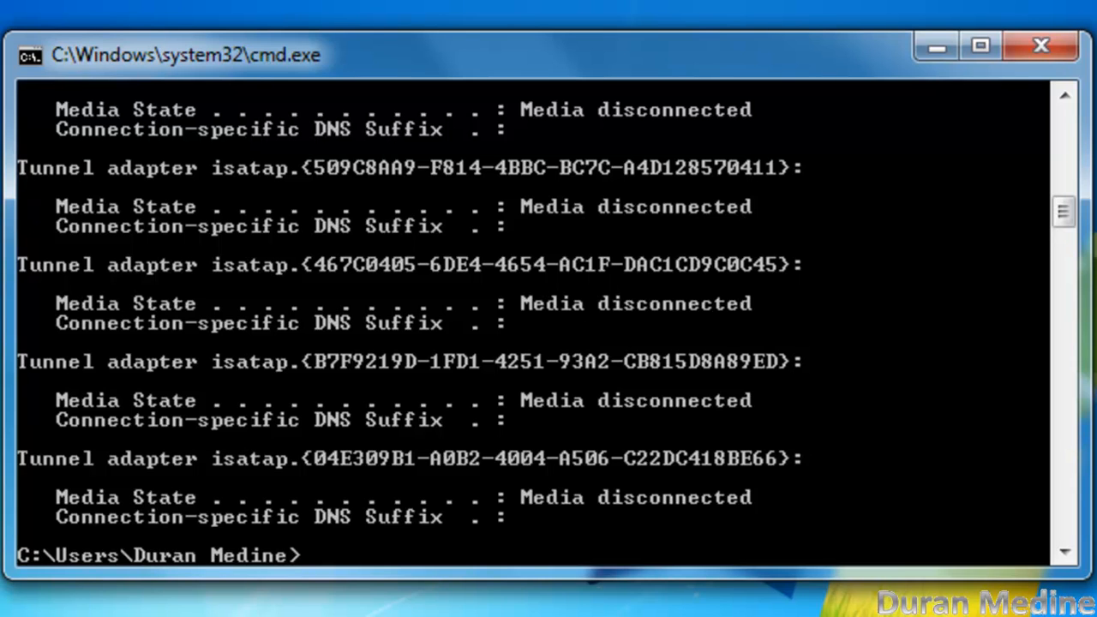
pyautogui.moveTo(909, 67)
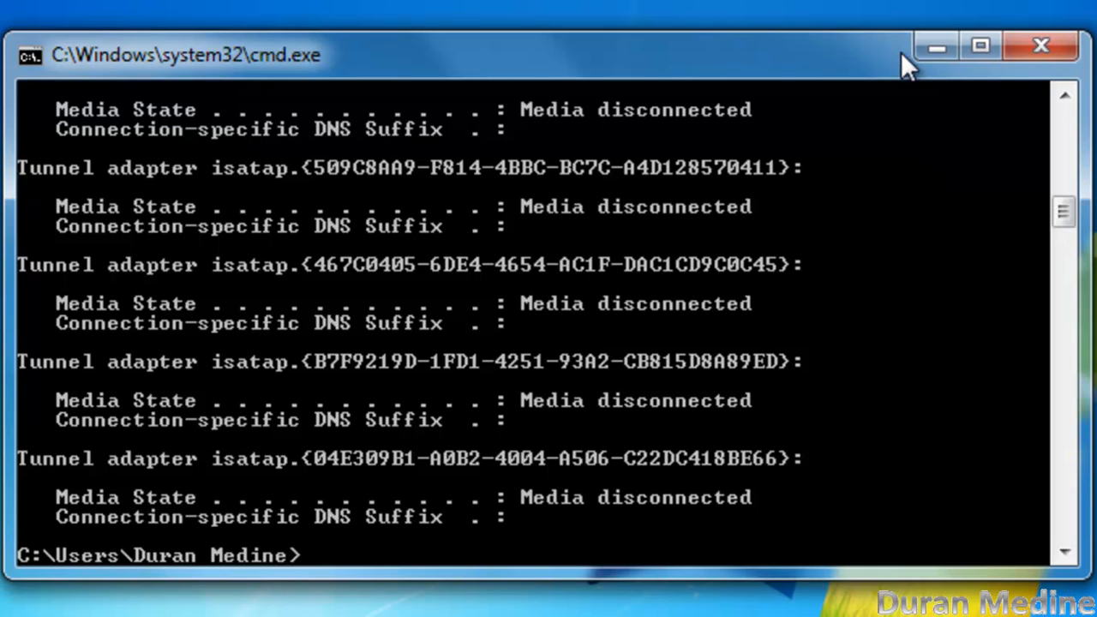
pyautogui.moveTo(868, 7)
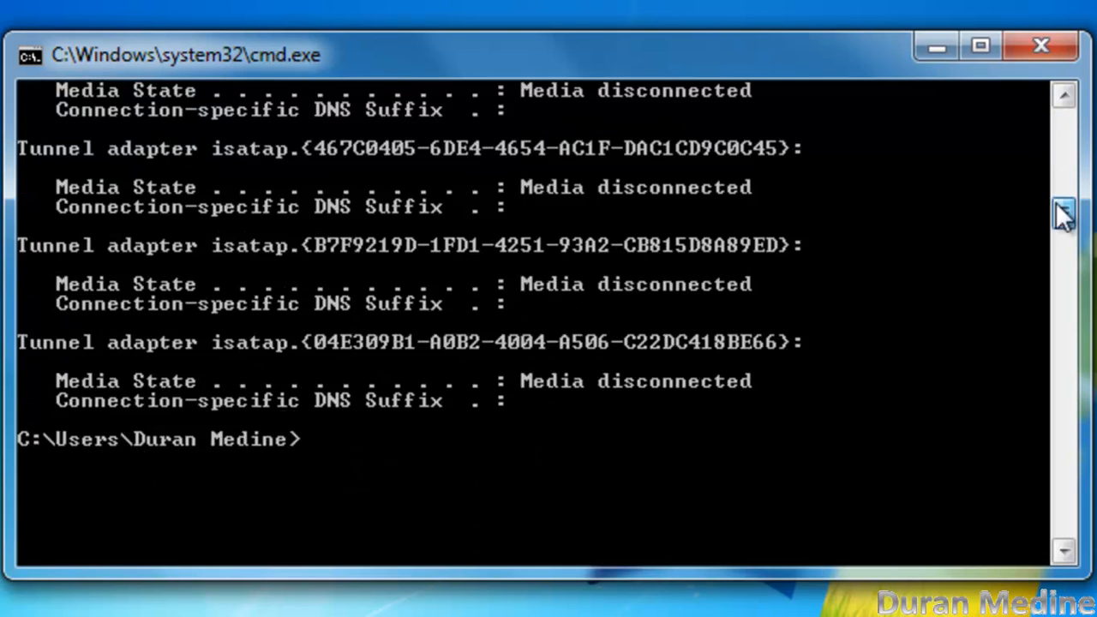
pyautogui.scroll(-3)
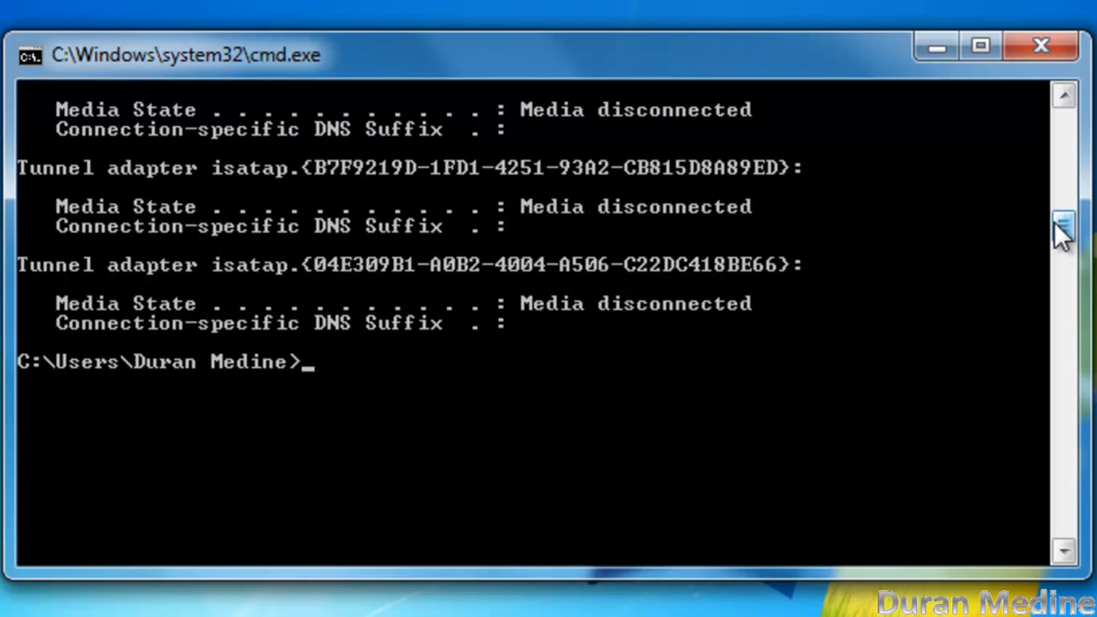
# - Run netstat and scroll through the table of active TCP connections
pyautogui.write('ne')
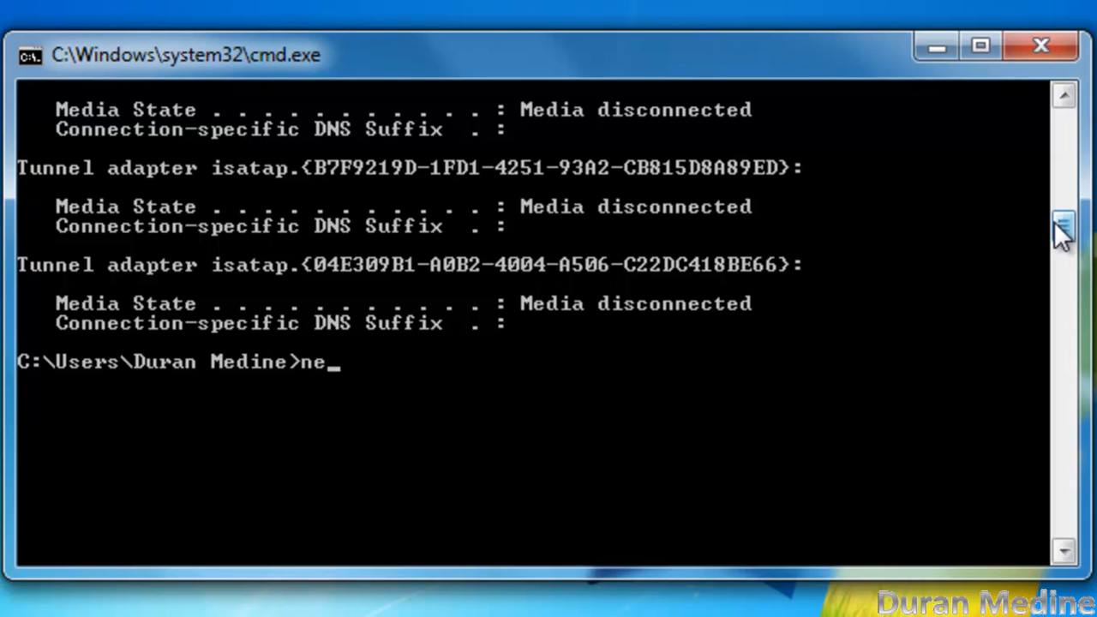
pyautogui.write('tsta')
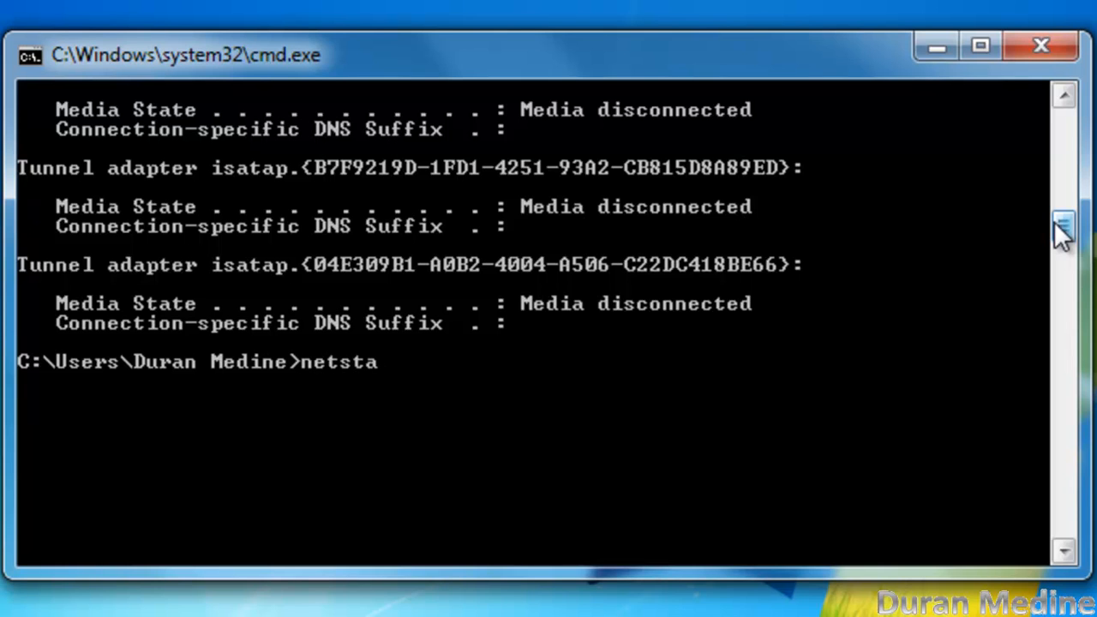
pyautogui.write('t')
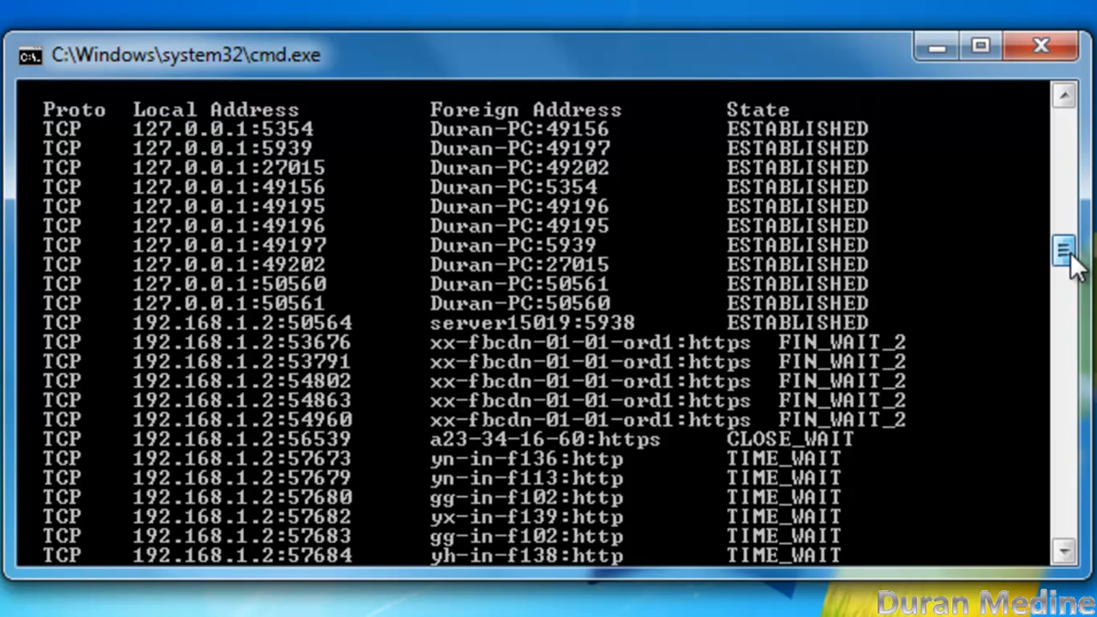
pyautogui.scroll(-3)
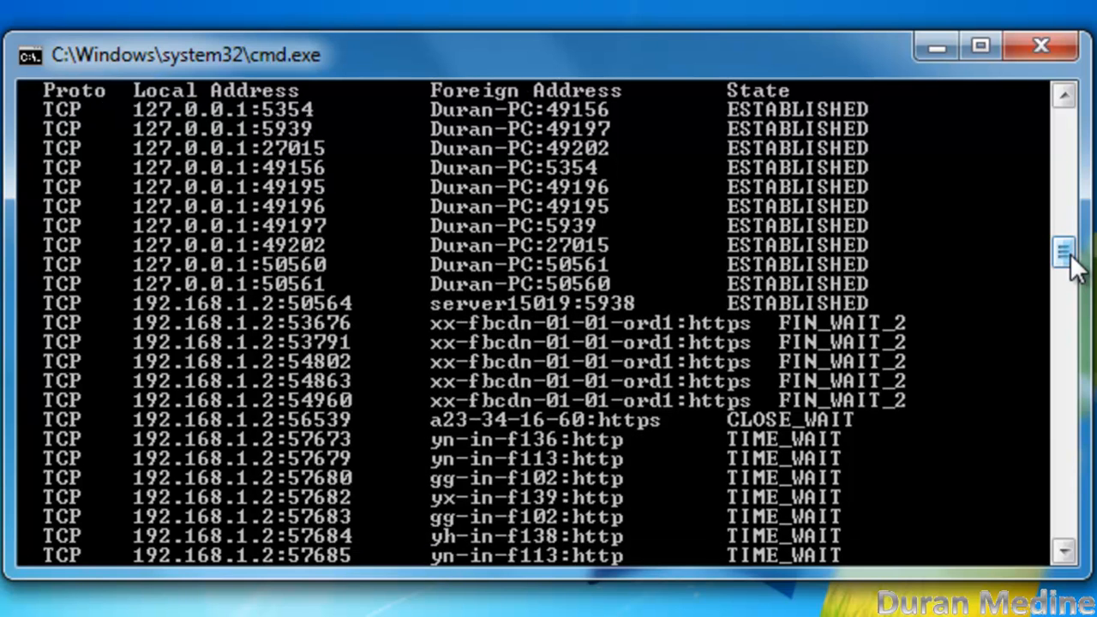
pyautogui.scroll(-3)
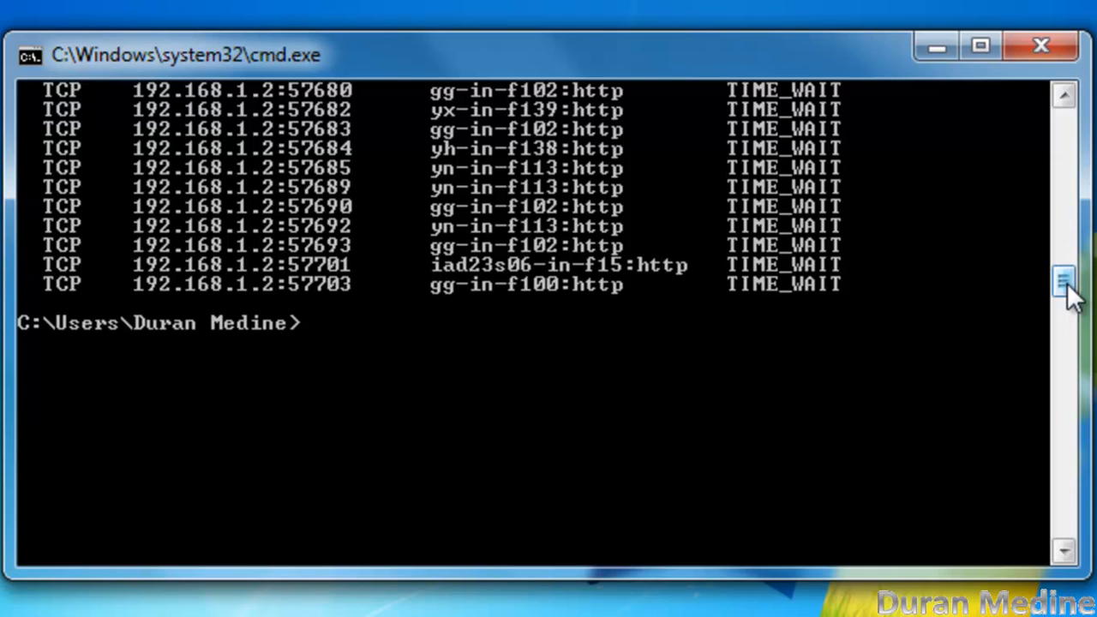
# - Ping google.com, getting four replies with 0% loss and 26ms average
pyautogui.write('pi')
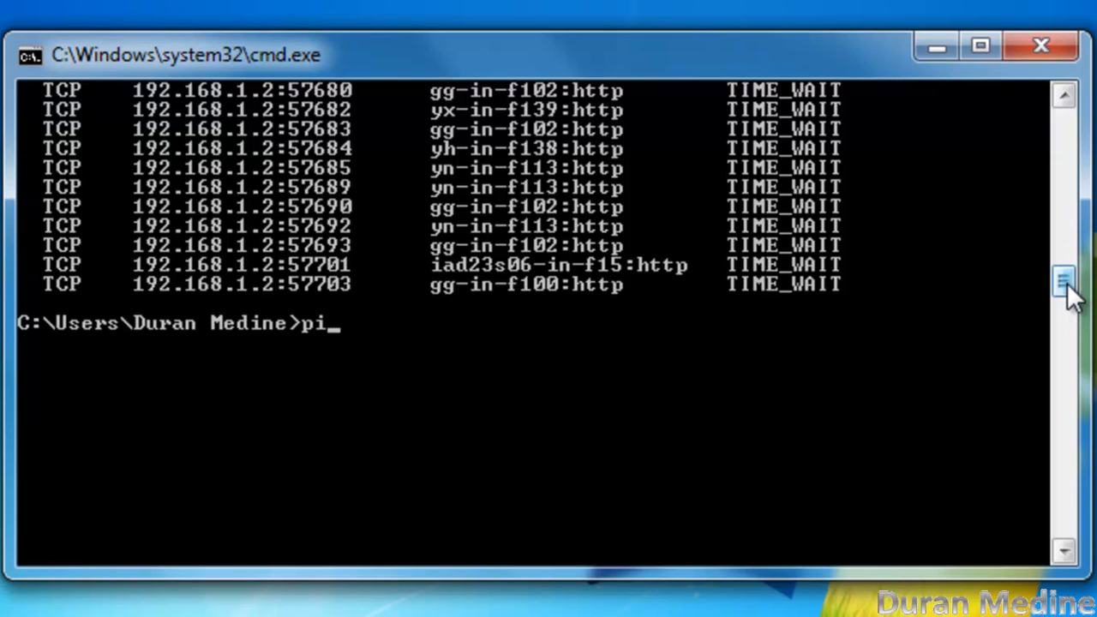
pyautogui.write('ng')
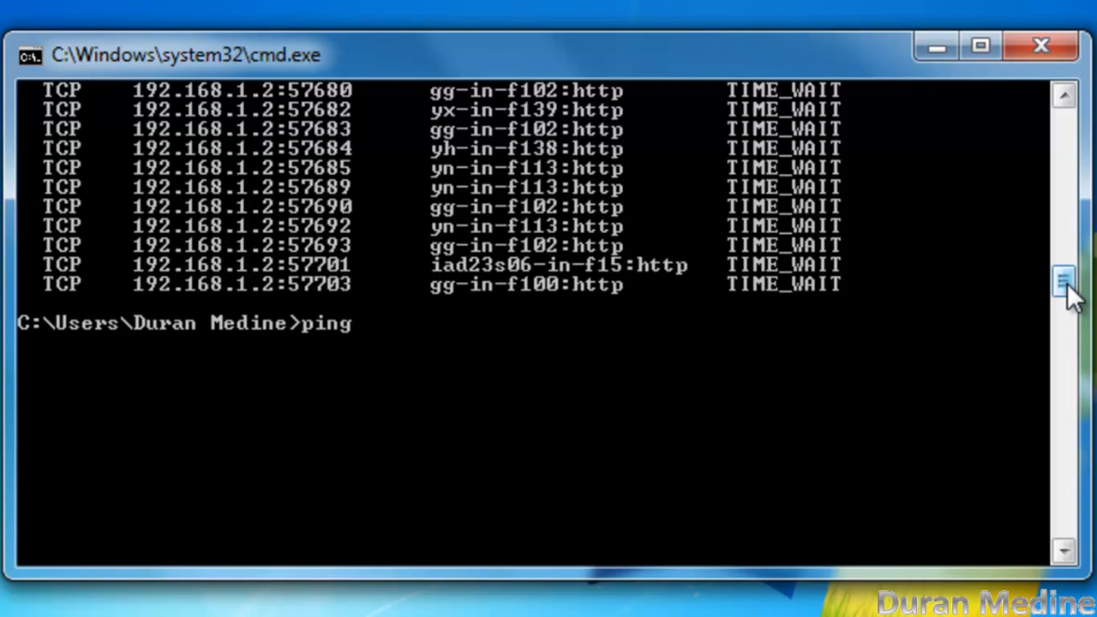
pyautogui.write('google')
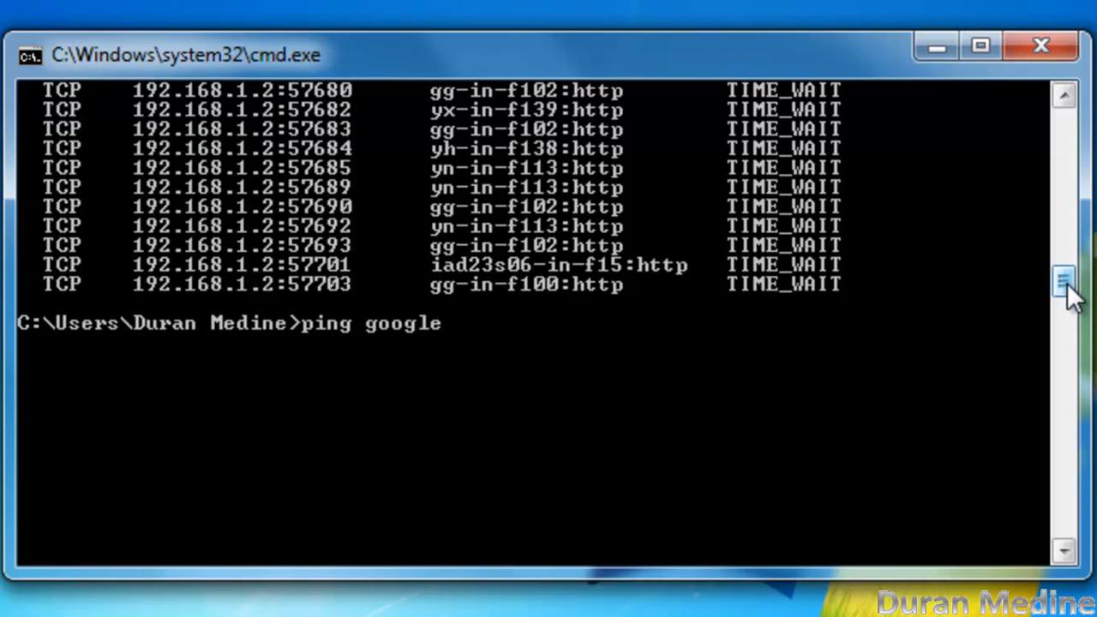
pyautogui.write('.com')
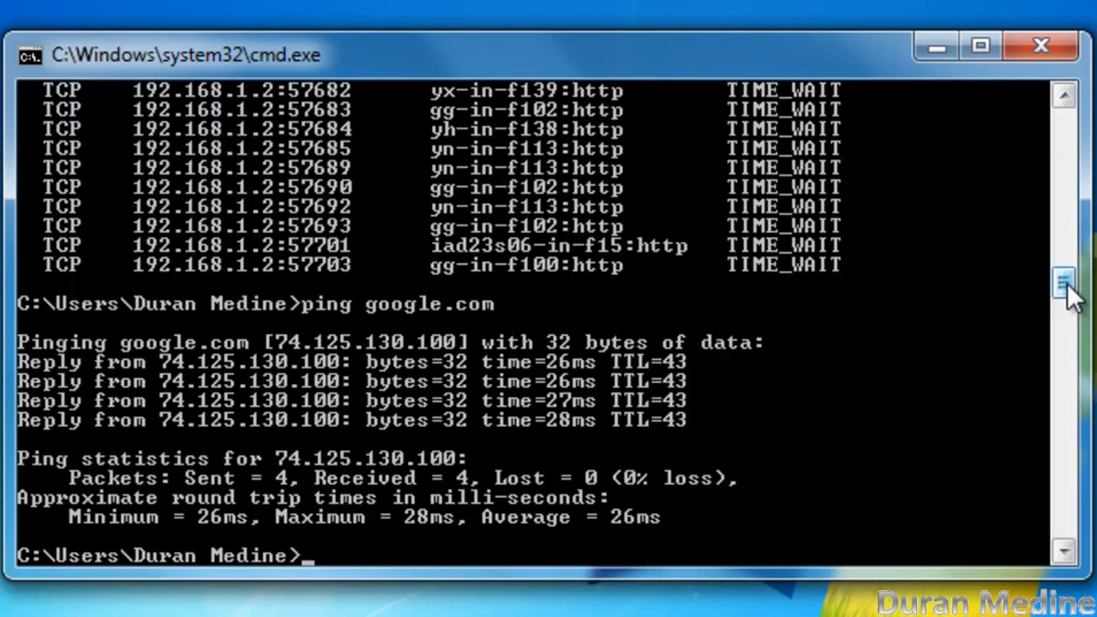
# - Start a trace route to facebook.com with tracert
pyautogui.write('trace')
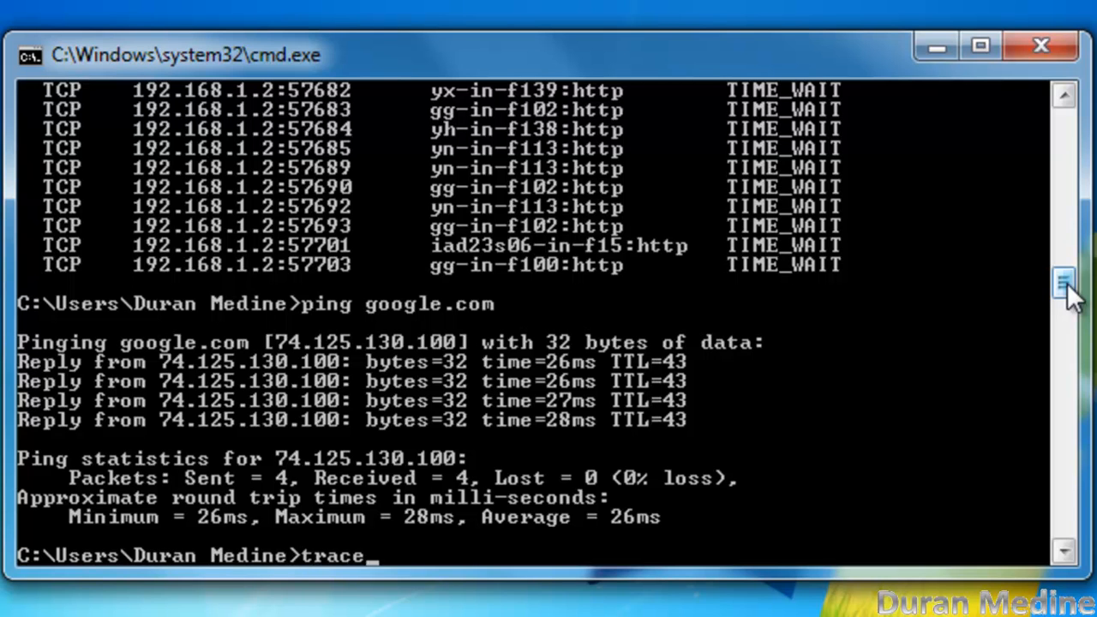
pyautogui.write('rt')
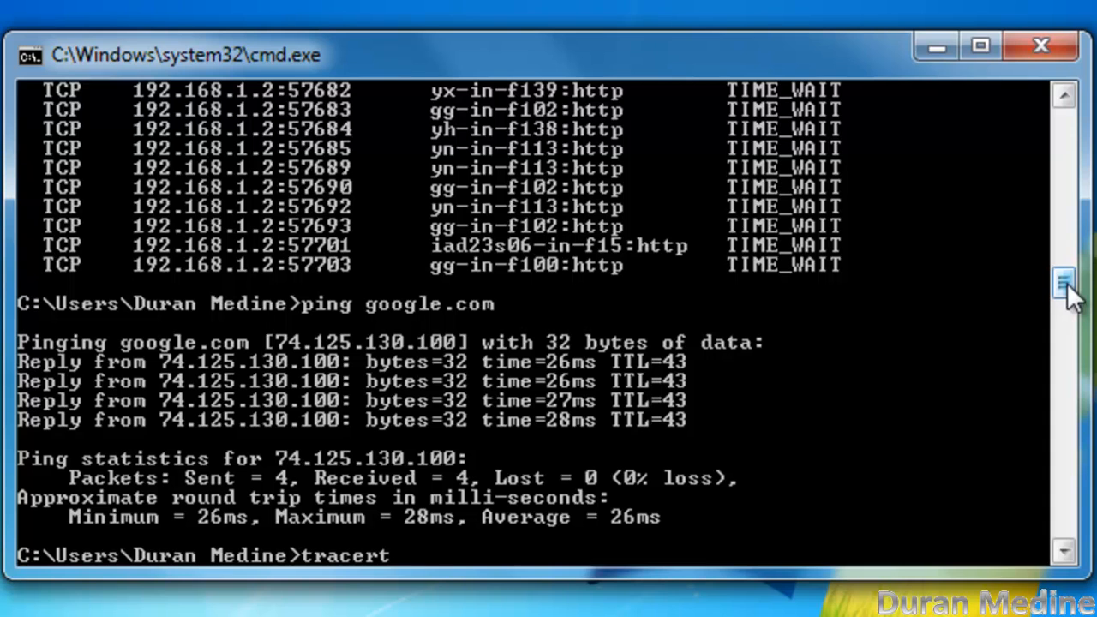
pyautogui.write('faceboo')
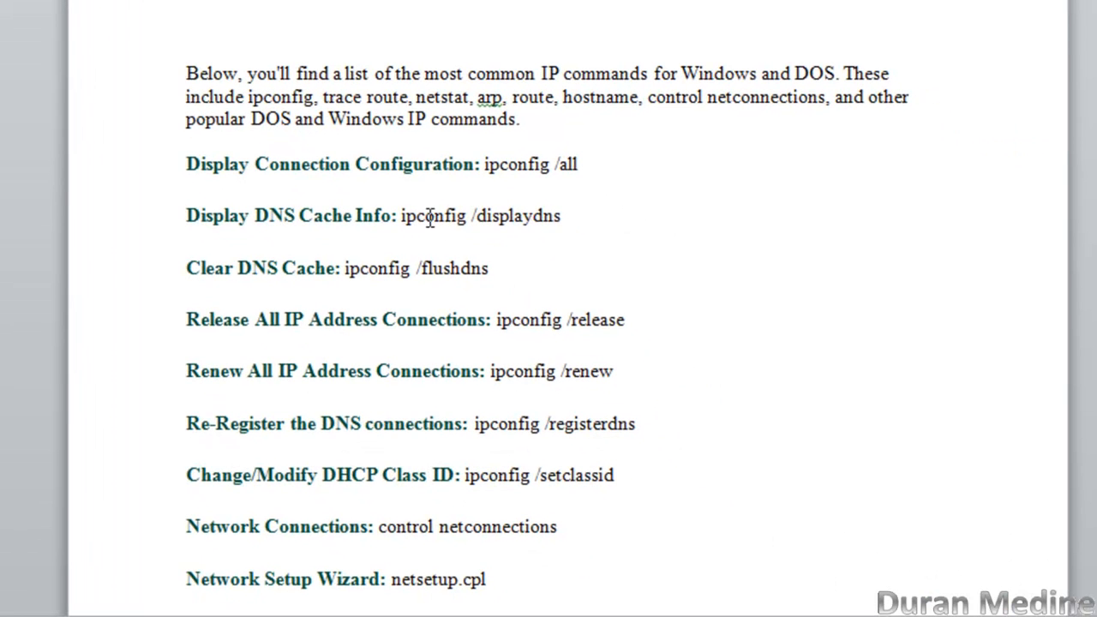
# - Scroll through the Word list of common IP commands down to nslookup
pyautogui.scroll(-3)
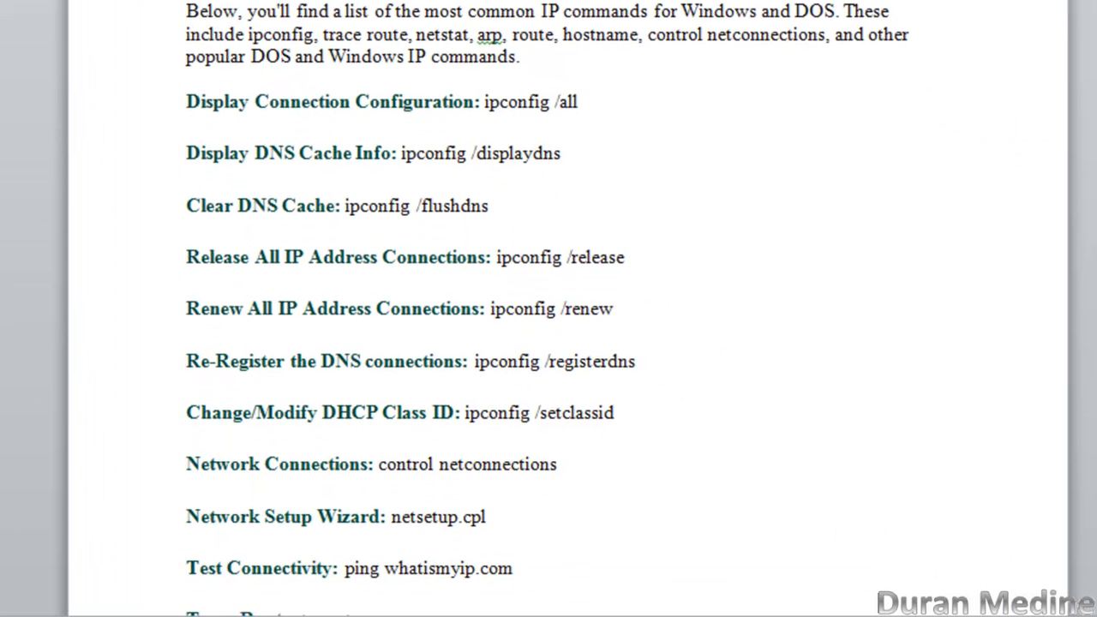
pyautogui.scroll(-3)
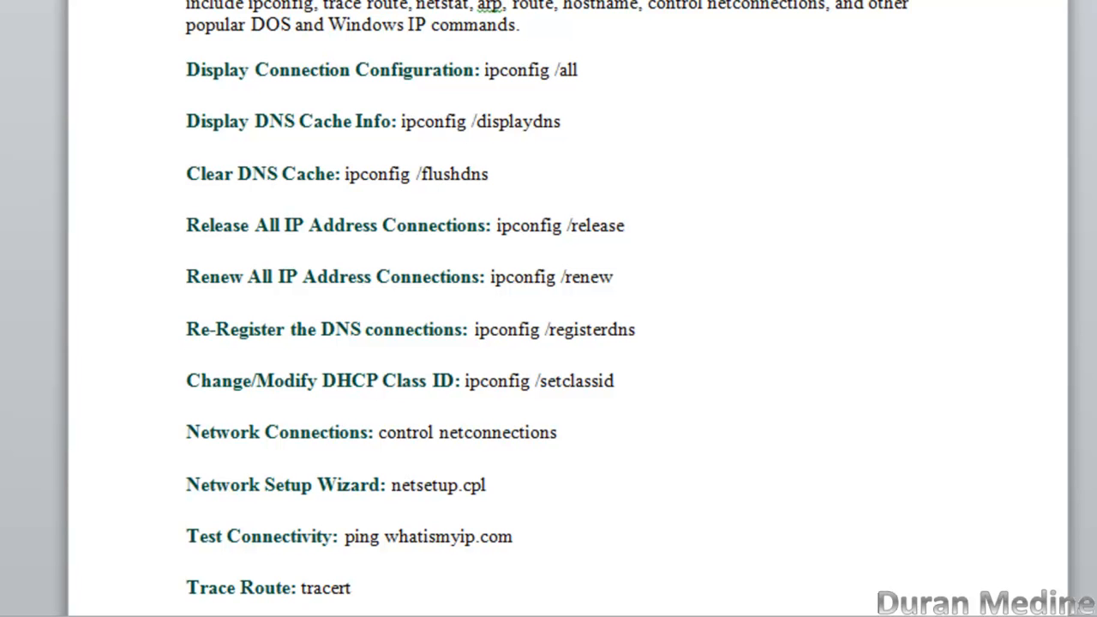
pyautogui.scroll(-3)
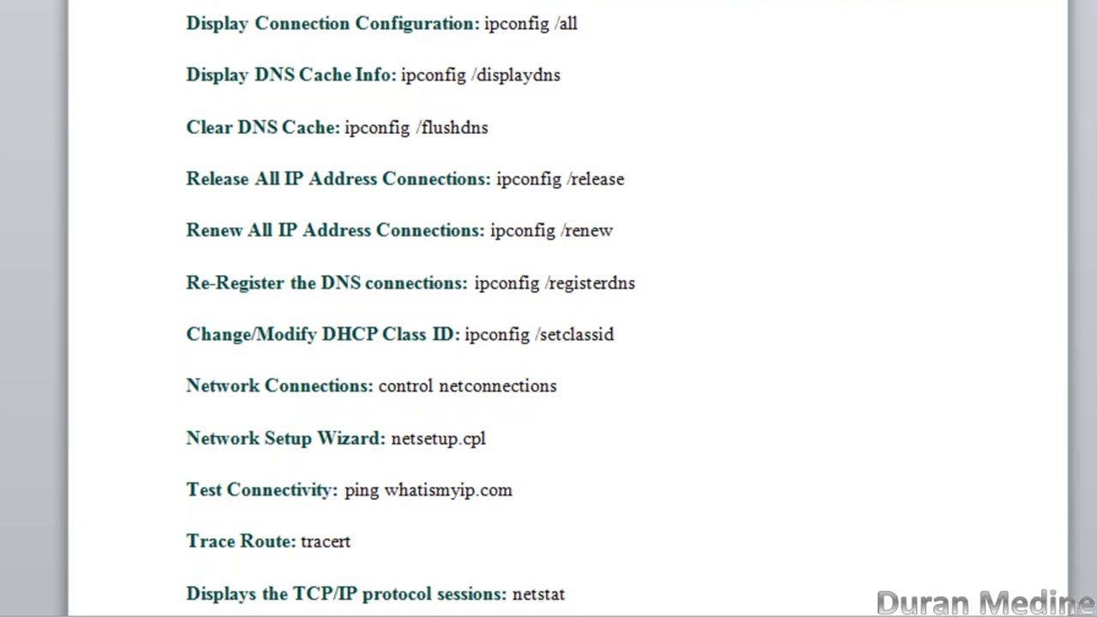
pyautogui.scroll(-3)
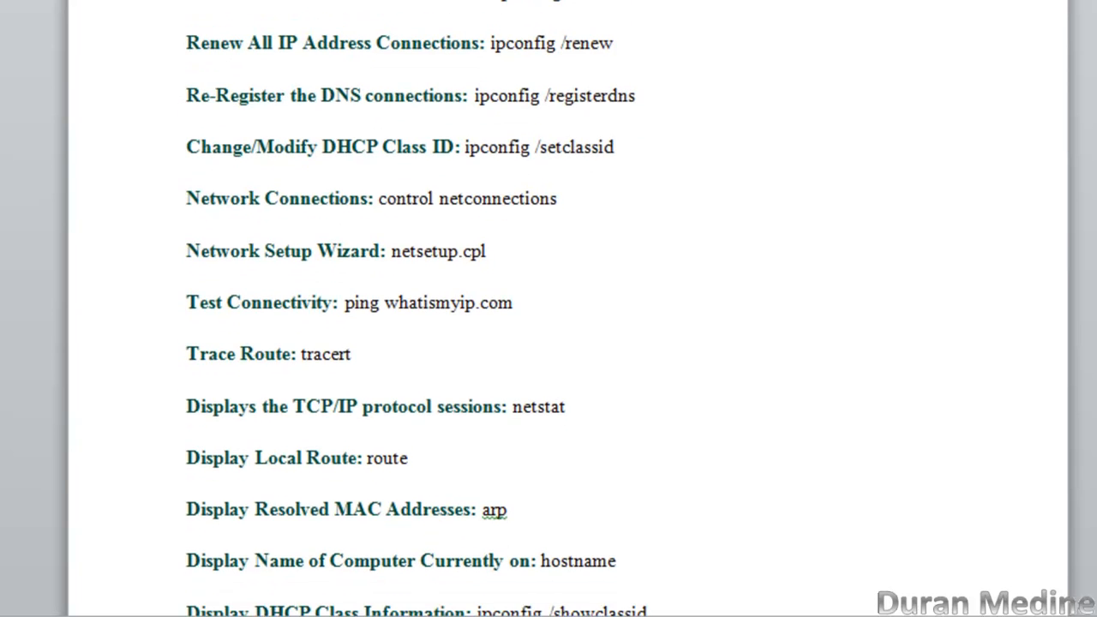
pyautogui.scroll(-3)
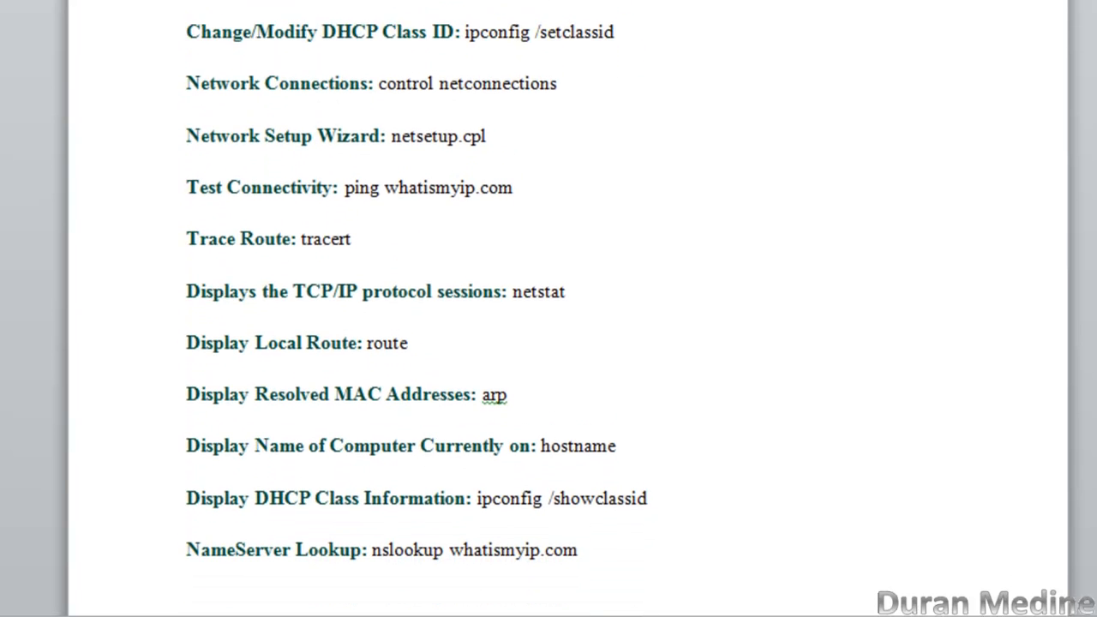
pyautogui.scroll(-3)
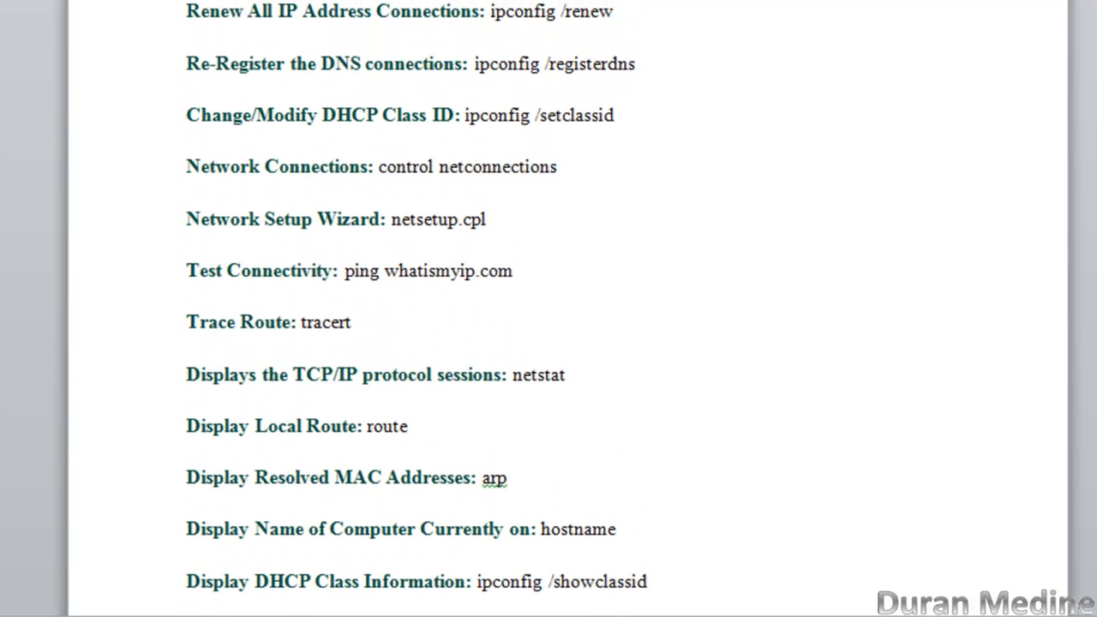
pyautogui.scroll(-3)
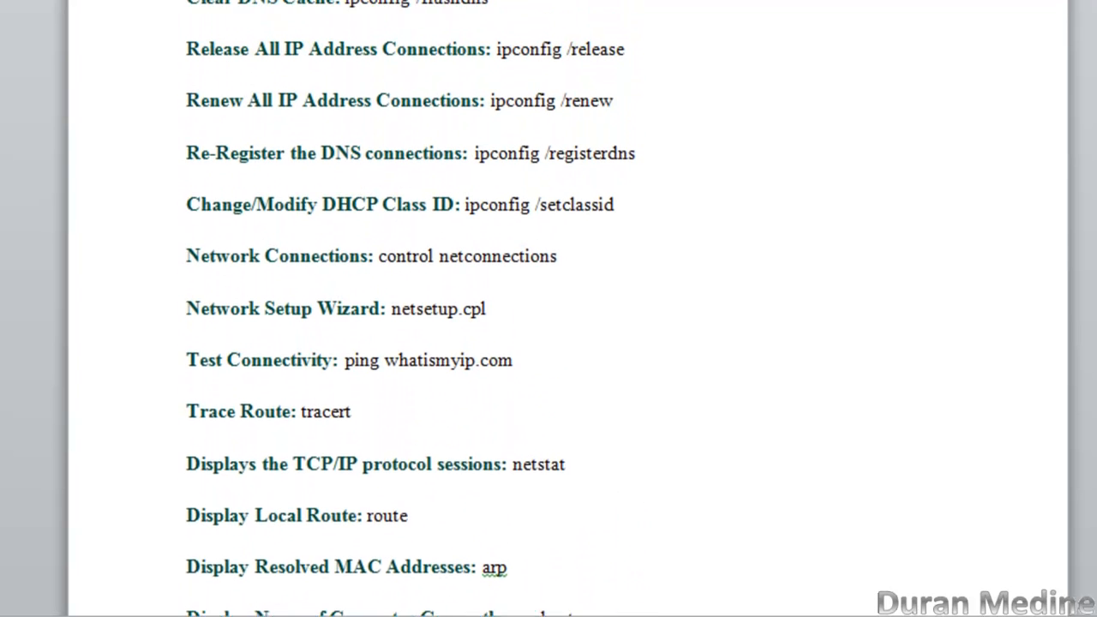
pyautogui.scroll(3)
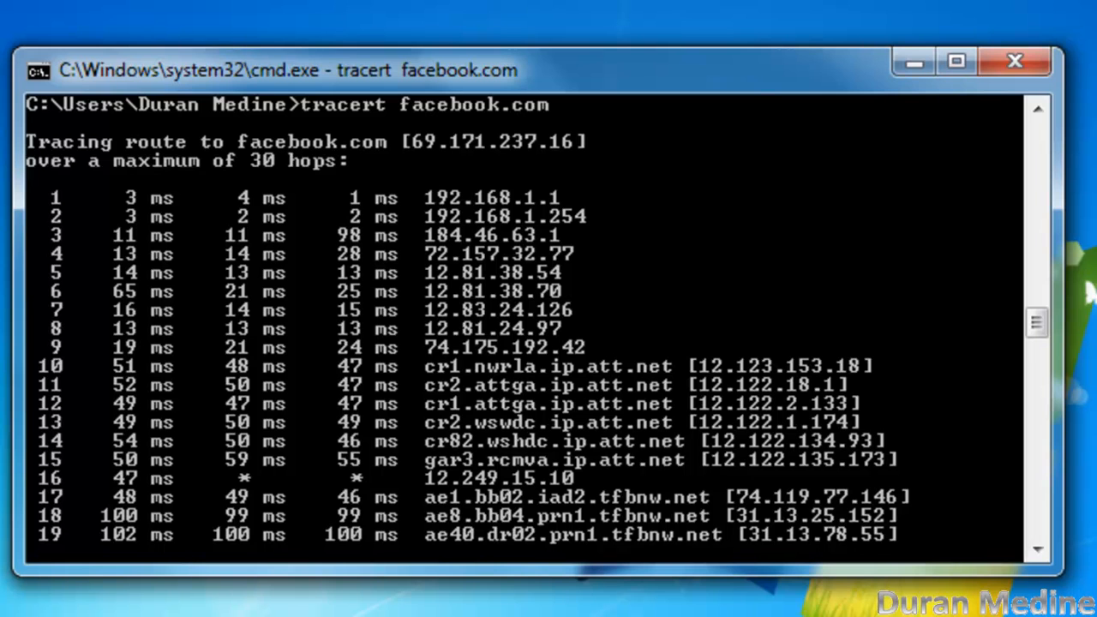
# - Scroll down to see the facebook.com trace complete at 69.171.237.16 after 21 hops
pyautogui.scroll(-3)
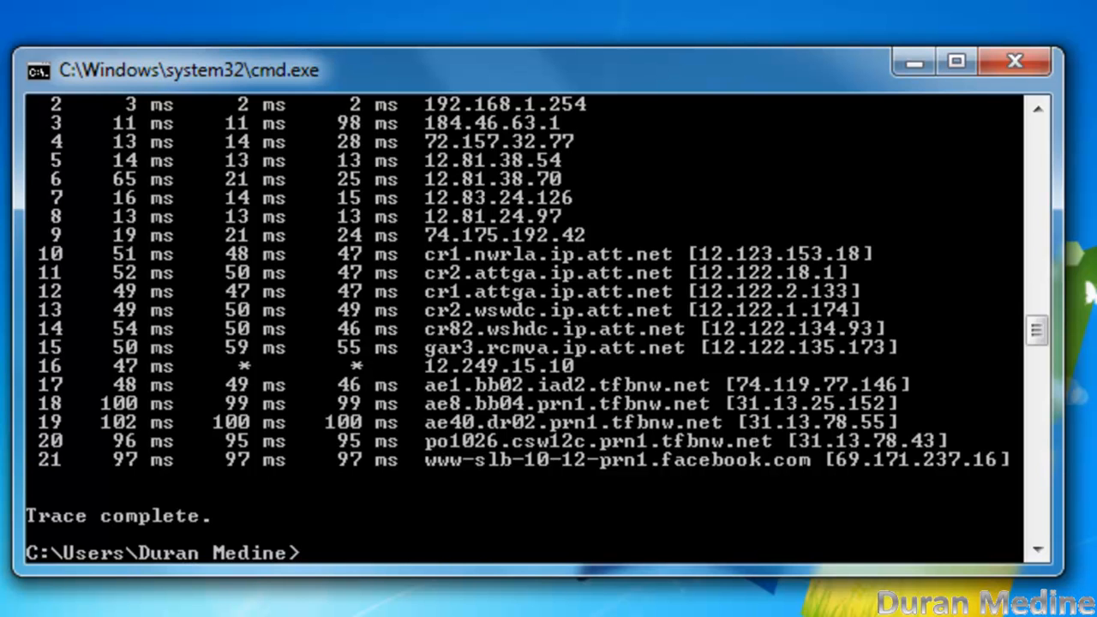
# - Run ipconfig /all to show the full adapter configuration
pyautogui.write('ip')
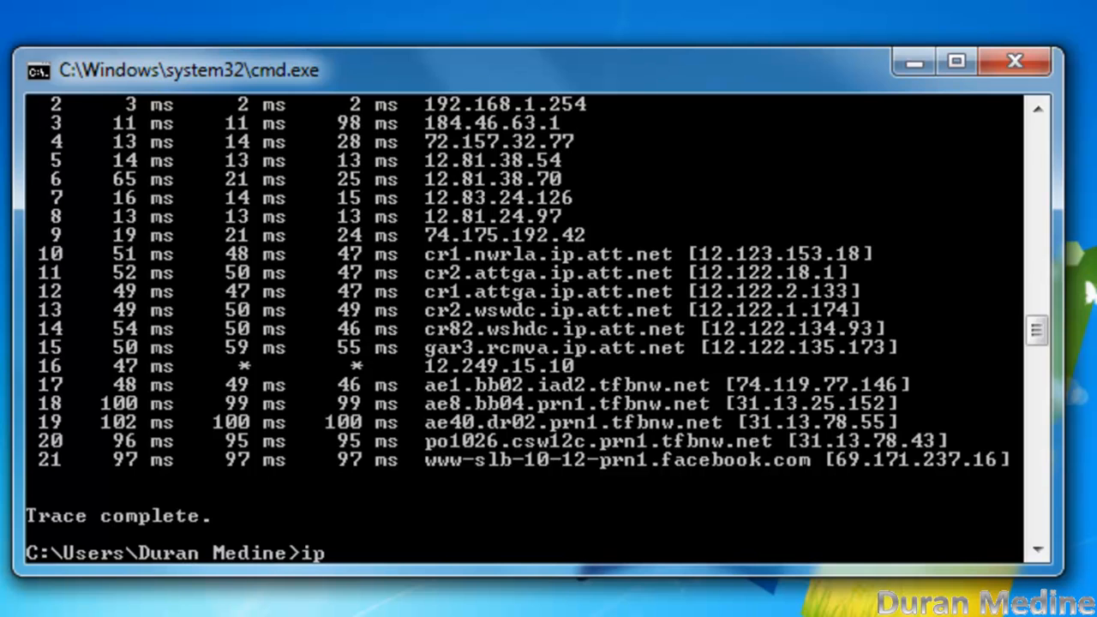
pyautogui.write('con')
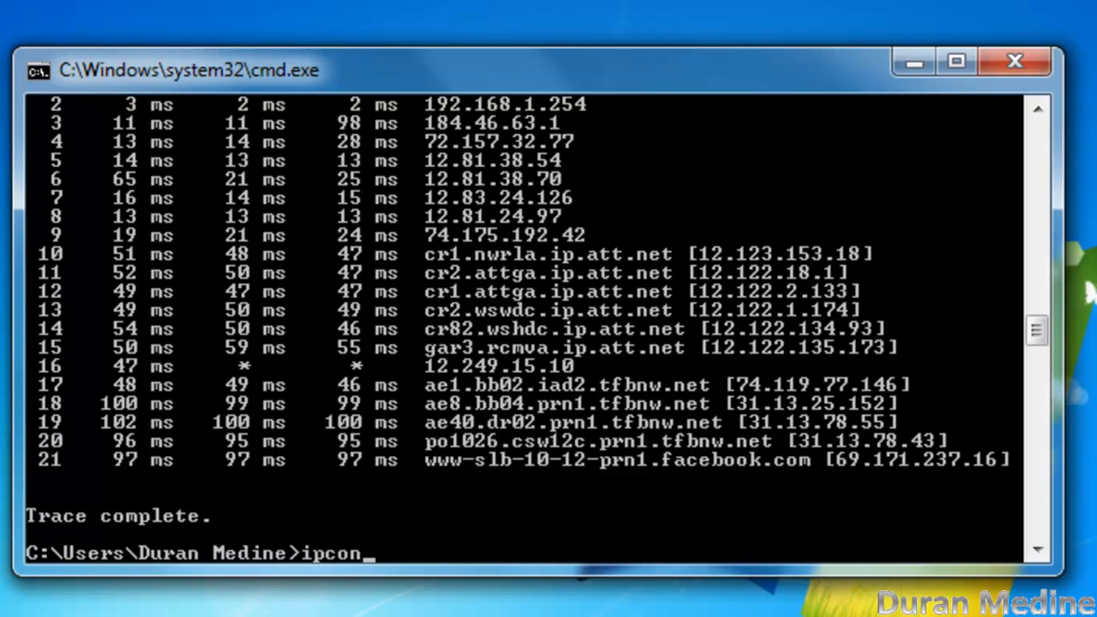
pyautogui.write('fig /al')
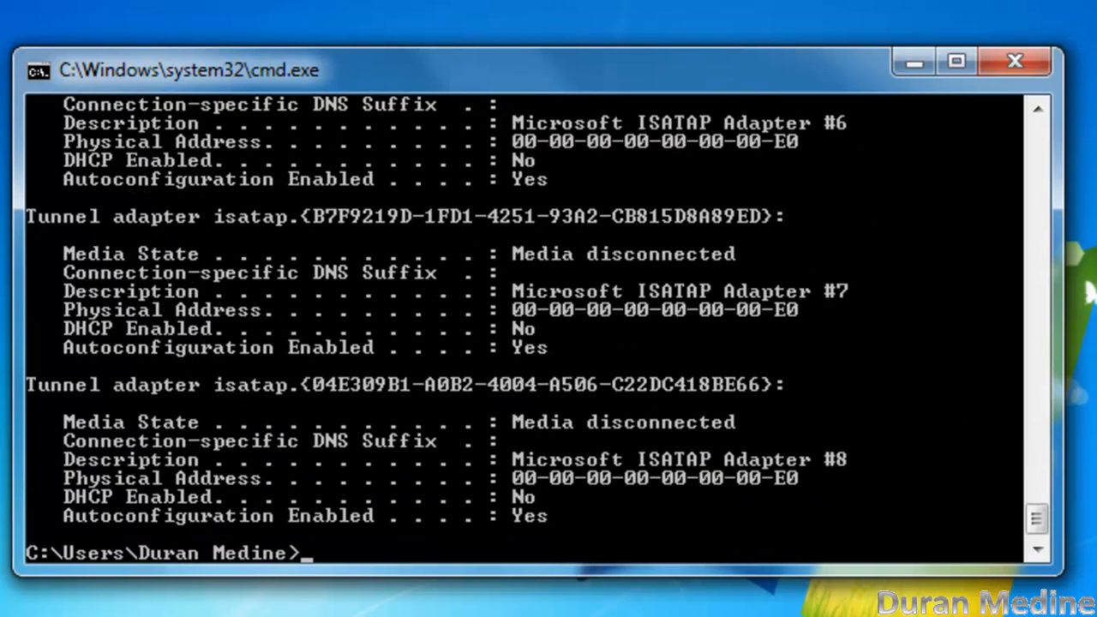
pyautogui.moveTo(1059, 167)
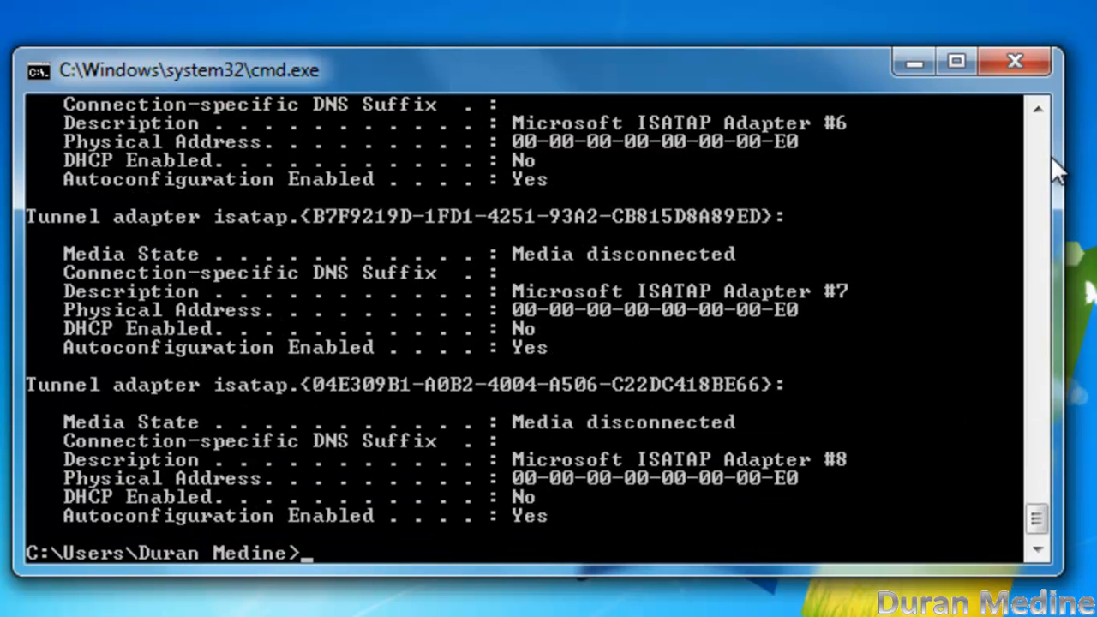
pyautogui.moveTo(1050, 210)
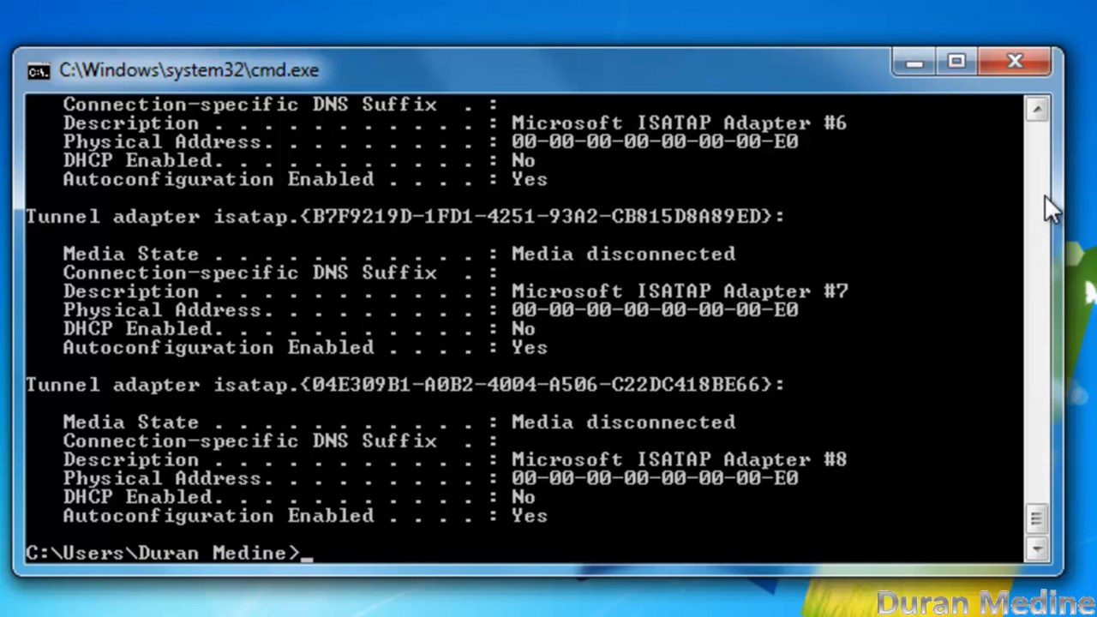
# - Enter a bare displaydns command, which is rejected as unrecognized
pyautogui.write('di')
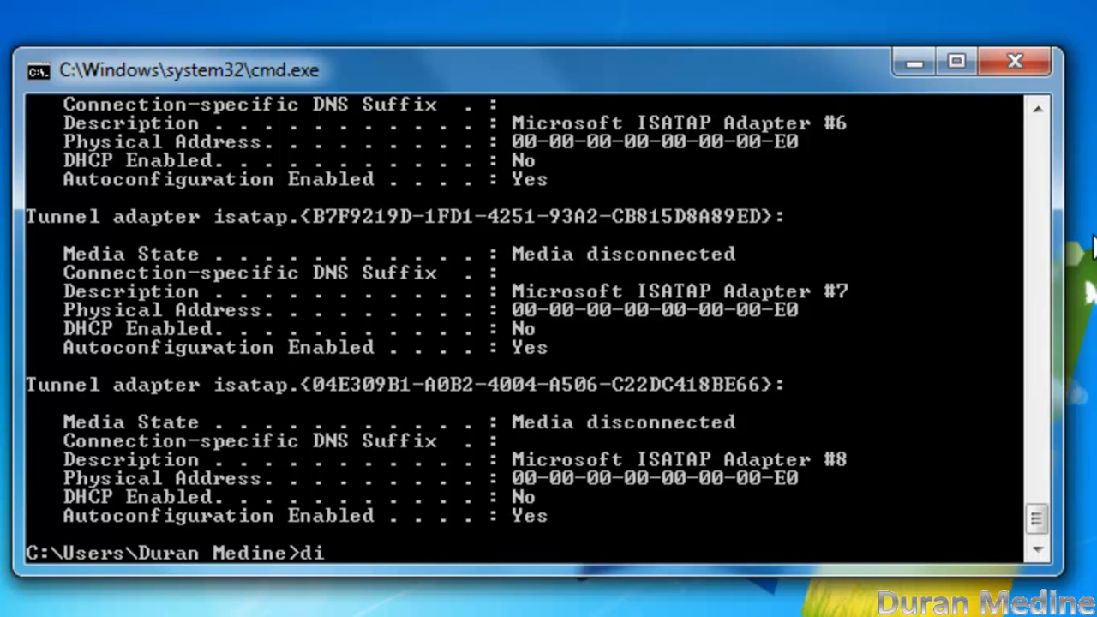
pyautogui.write('splay')
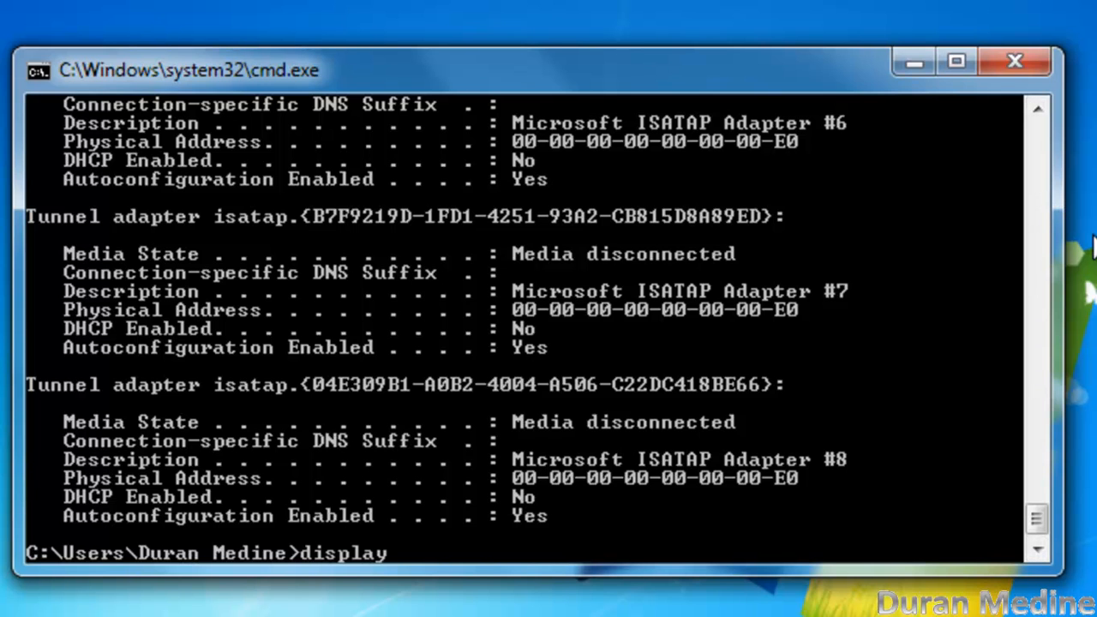
pyautogui.write('dns')
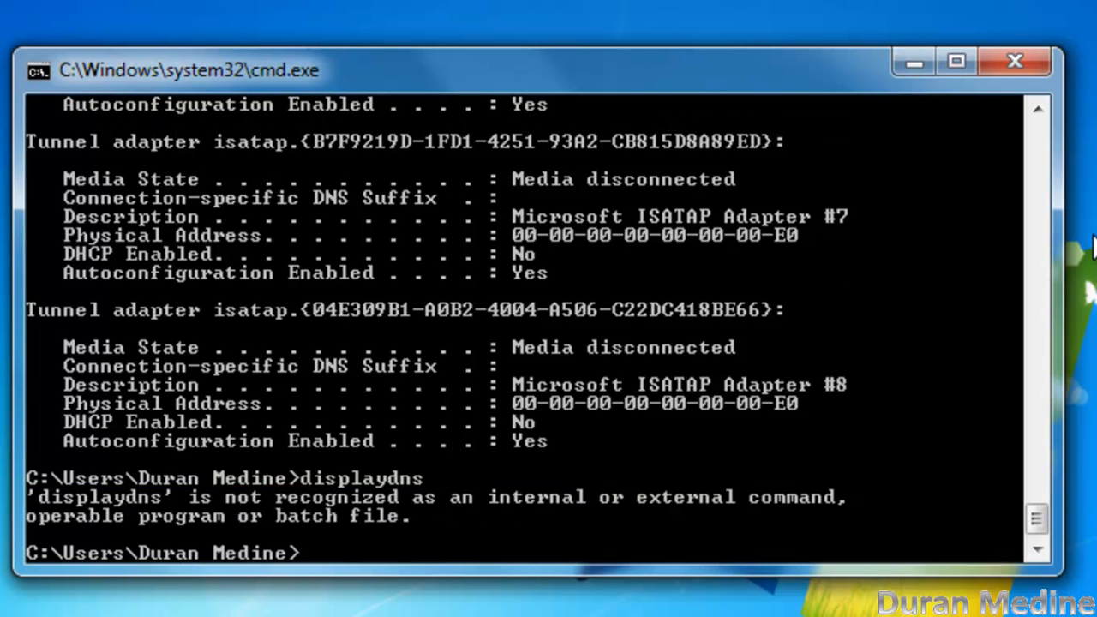
# - Run ipconfig/display dns, which prints the ipconfig usage help with examples
pyautogui.write('ipcon')
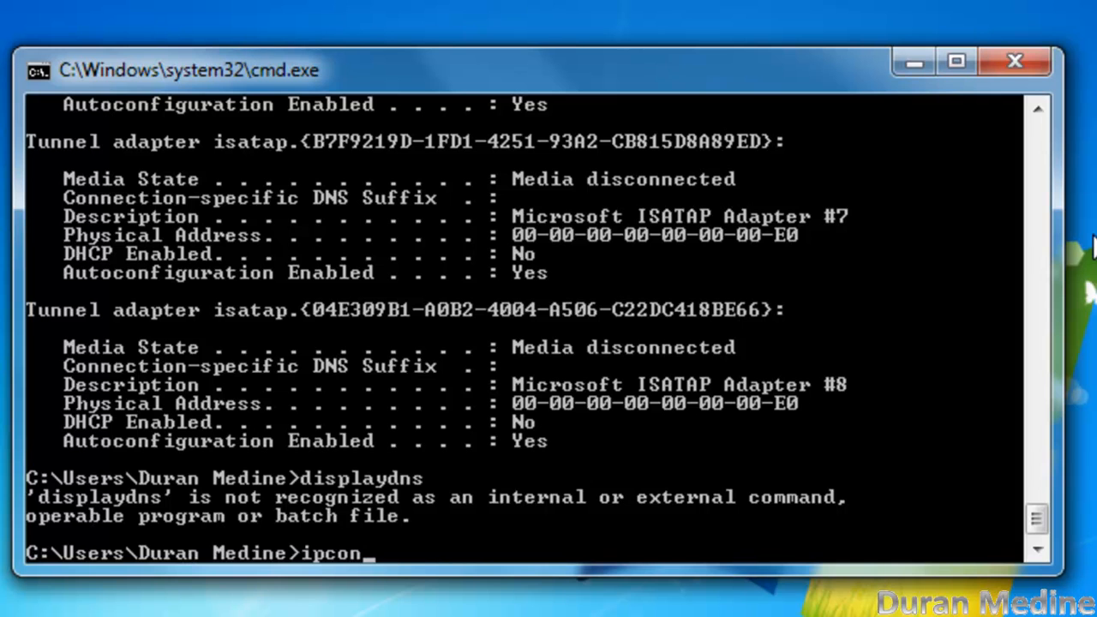
pyautogui.write('fig/')
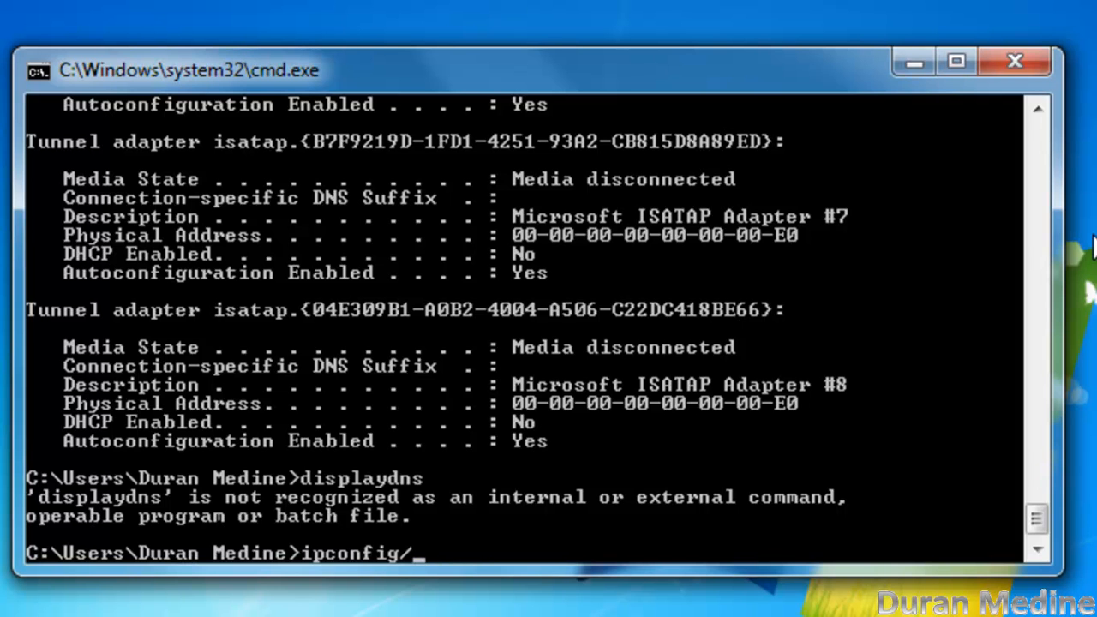
pyautogui.write('display dns')
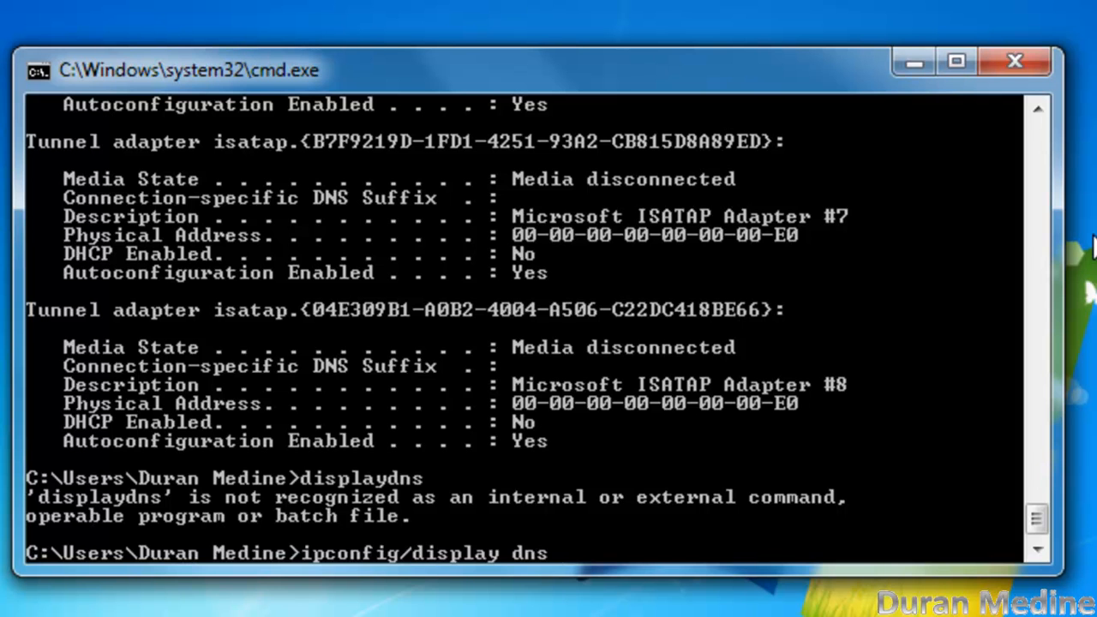
pyautogui.press('enter')
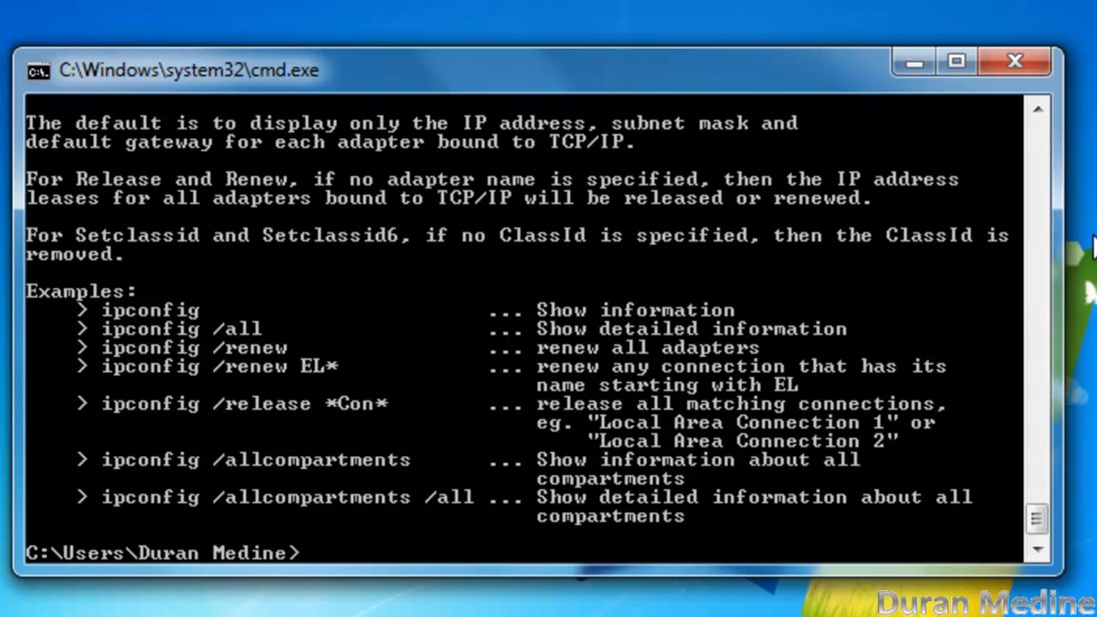